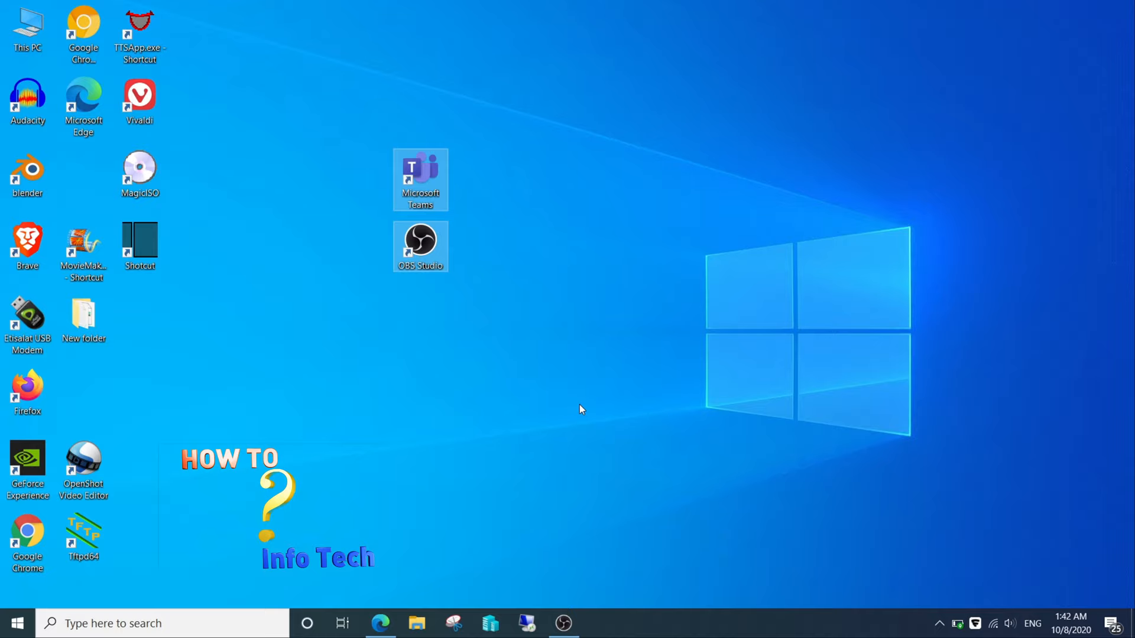
pyautogui.moveTo(626, 434)
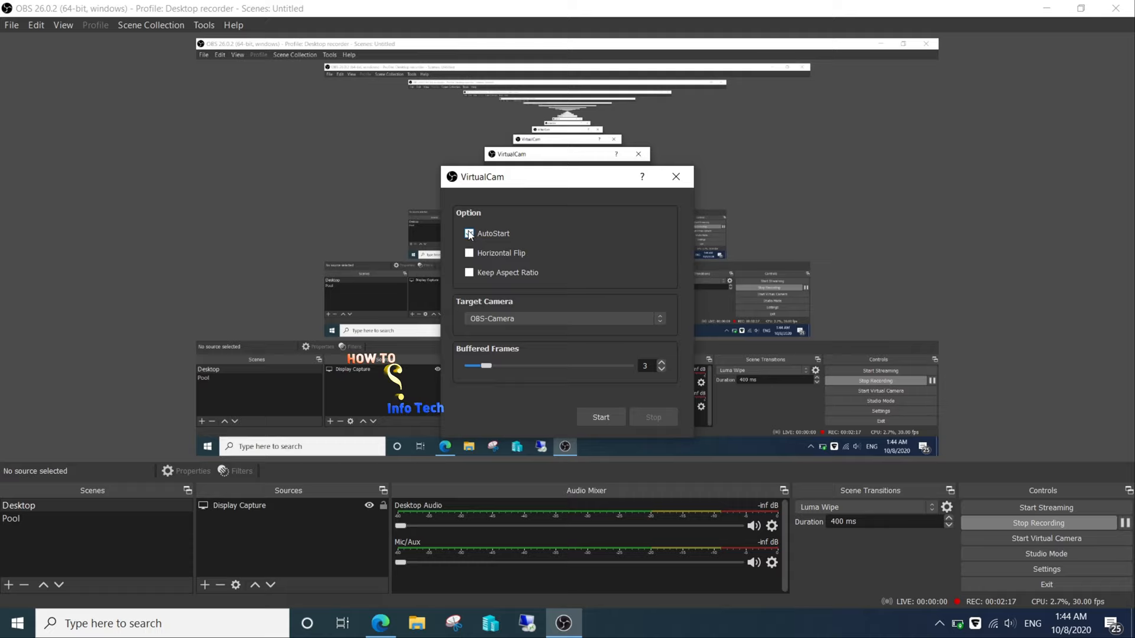
# Start the VirtualCam output targeting OBS-Camera.
pyautogui.click(468, 233)
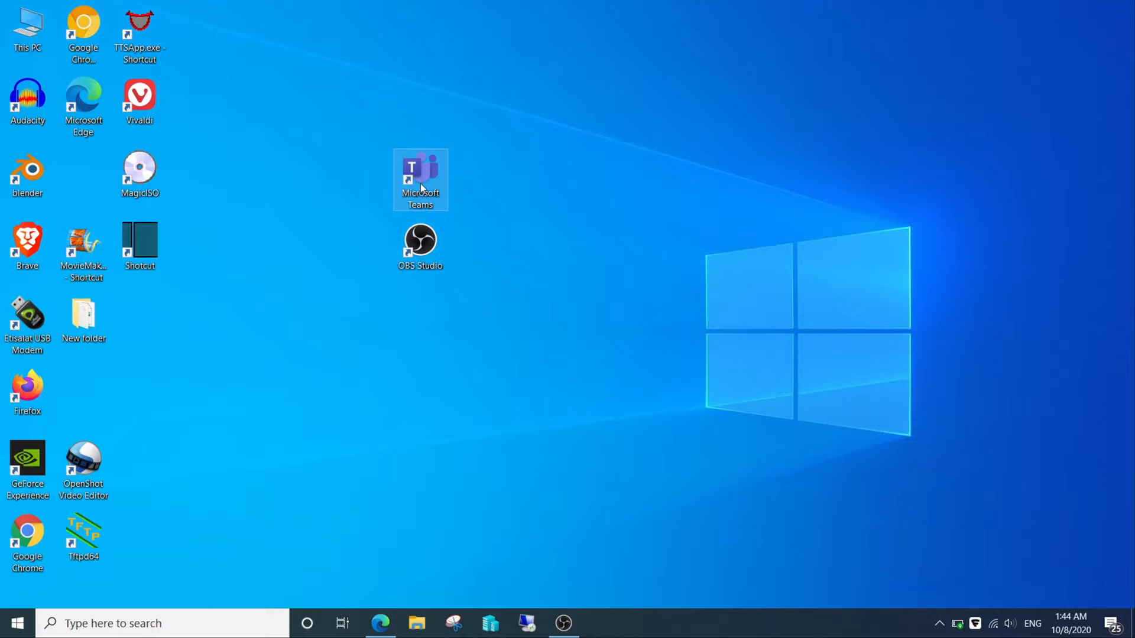
# Launch Microsoft Teams and reach its settings through the profile menu.
pyautogui.doubleClick(421, 177)
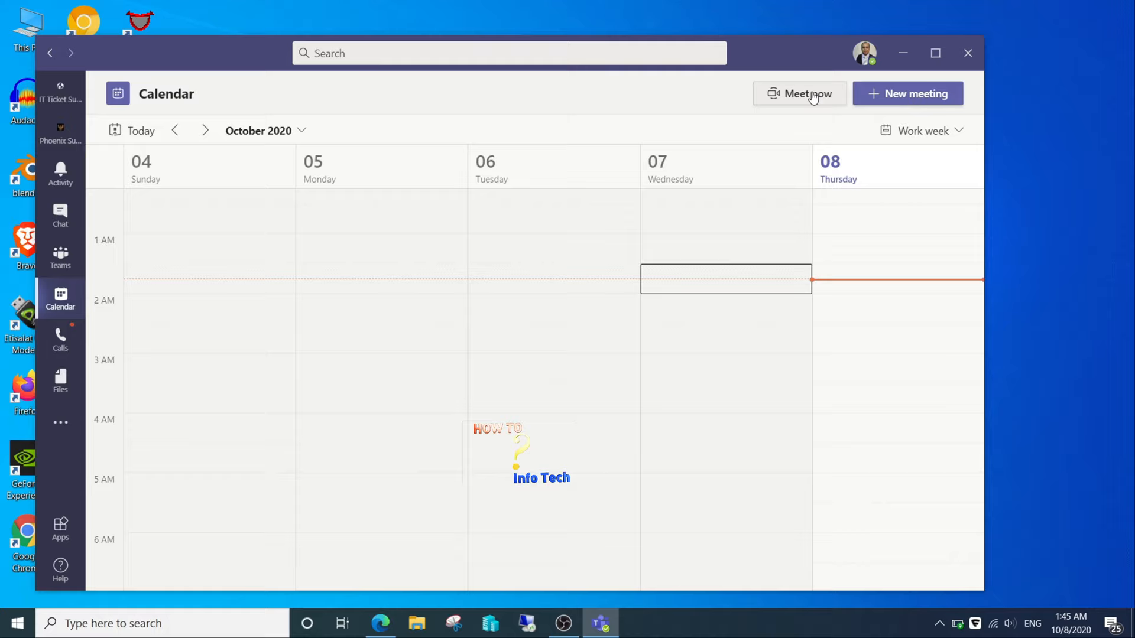
pyautogui.click(865, 53)
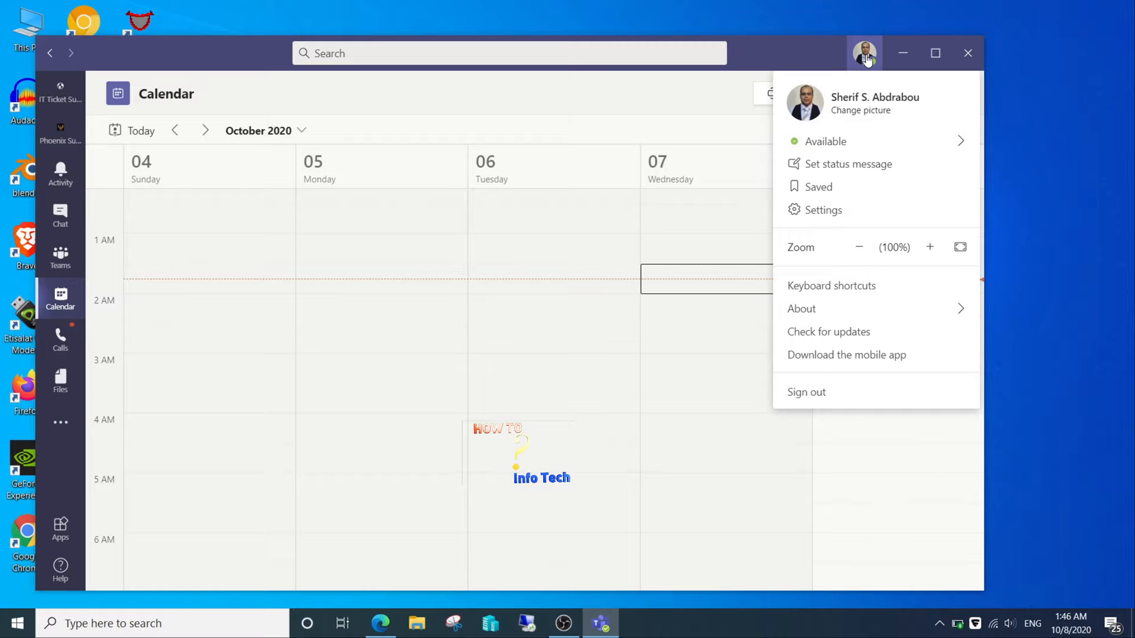
pyautogui.click(822, 210)
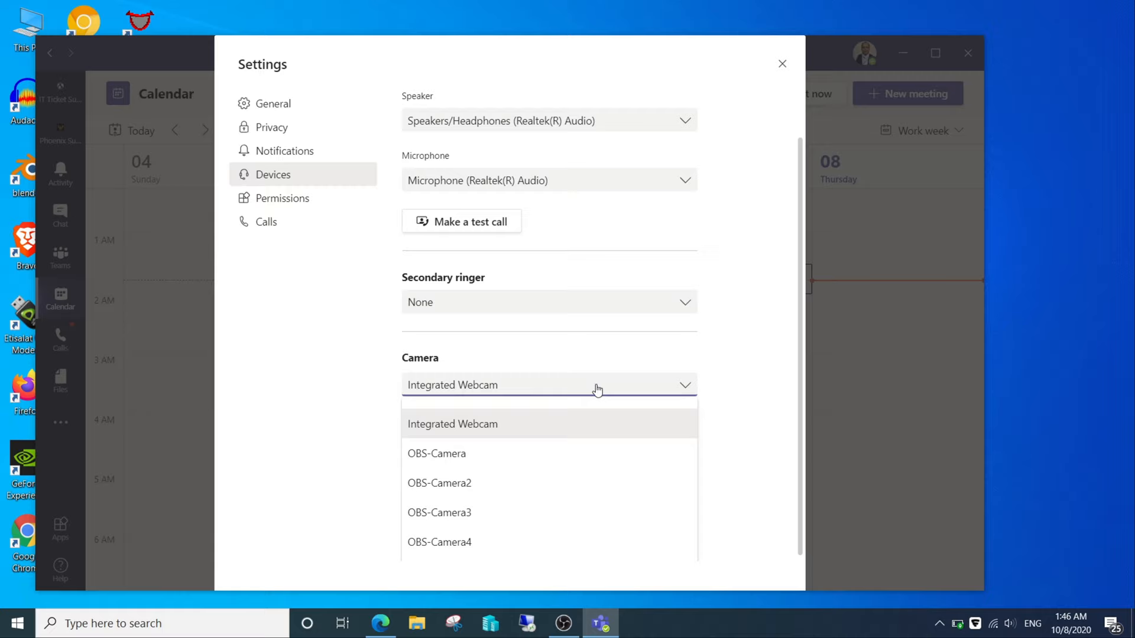
# Select OBS-Camera as the Teams camera, confirm the preview, and close Settings.
pyautogui.click(436, 453)
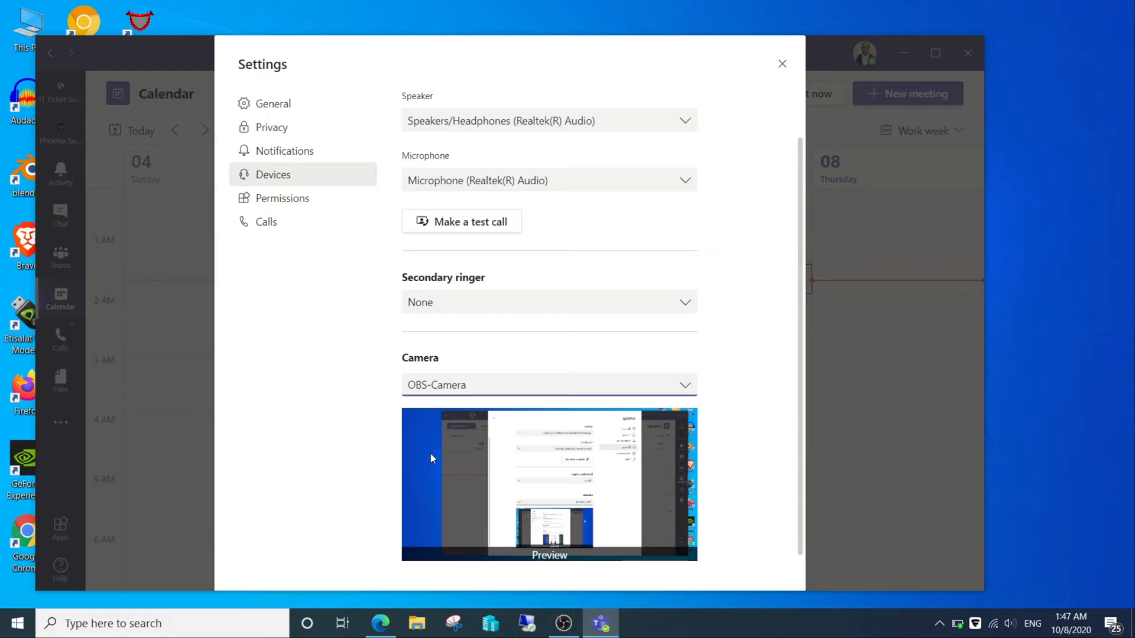
pyautogui.moveTo(674, 332)
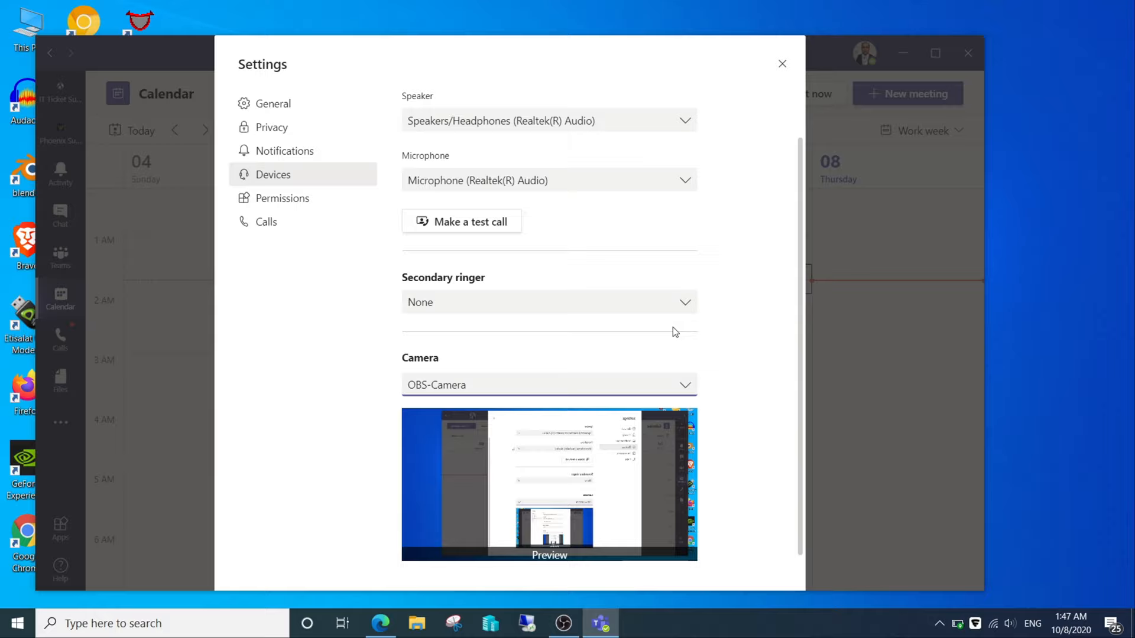
pyautogui.click(782, 63)
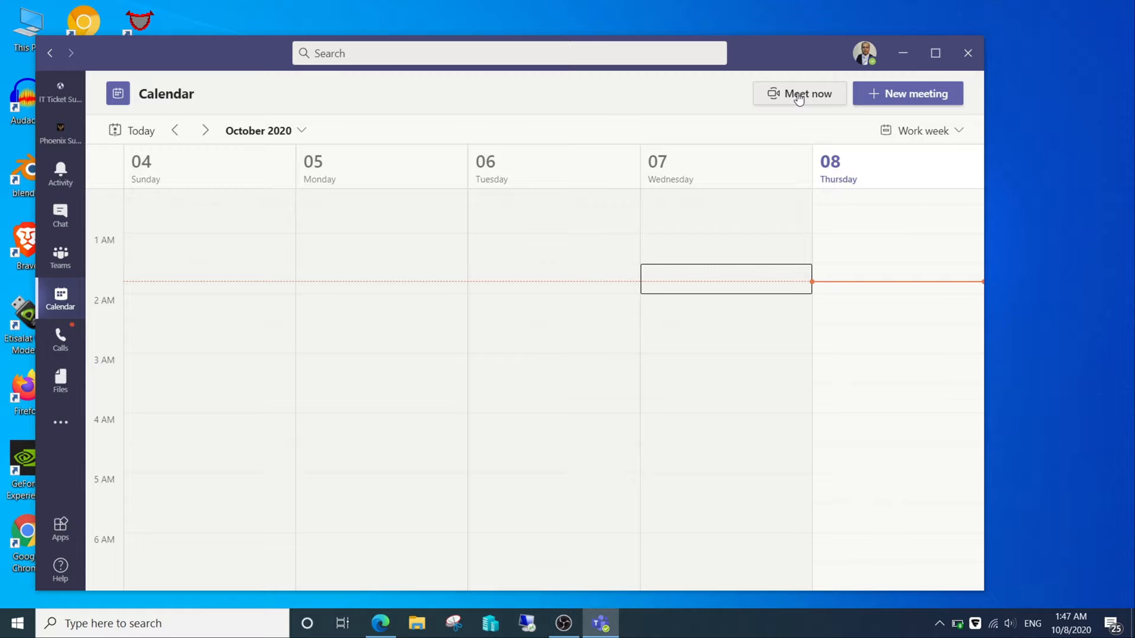
# Start a Meet now meeting with the camera on, previewing the OBS feed.
pyautogui.click(798, 93)
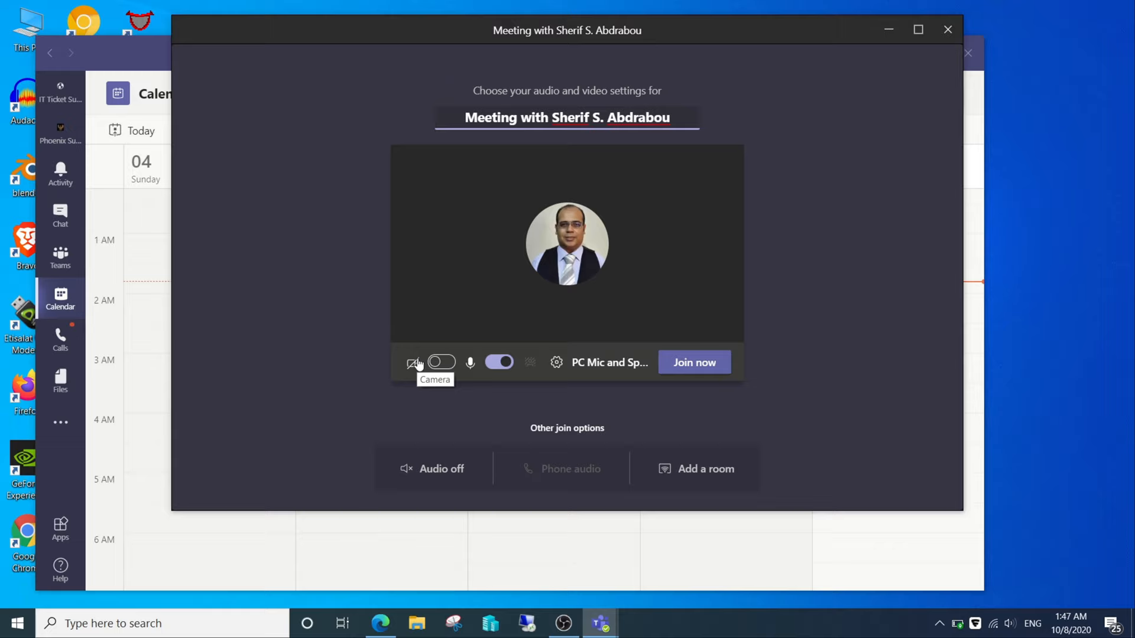
pyautogui.click(440, 362)
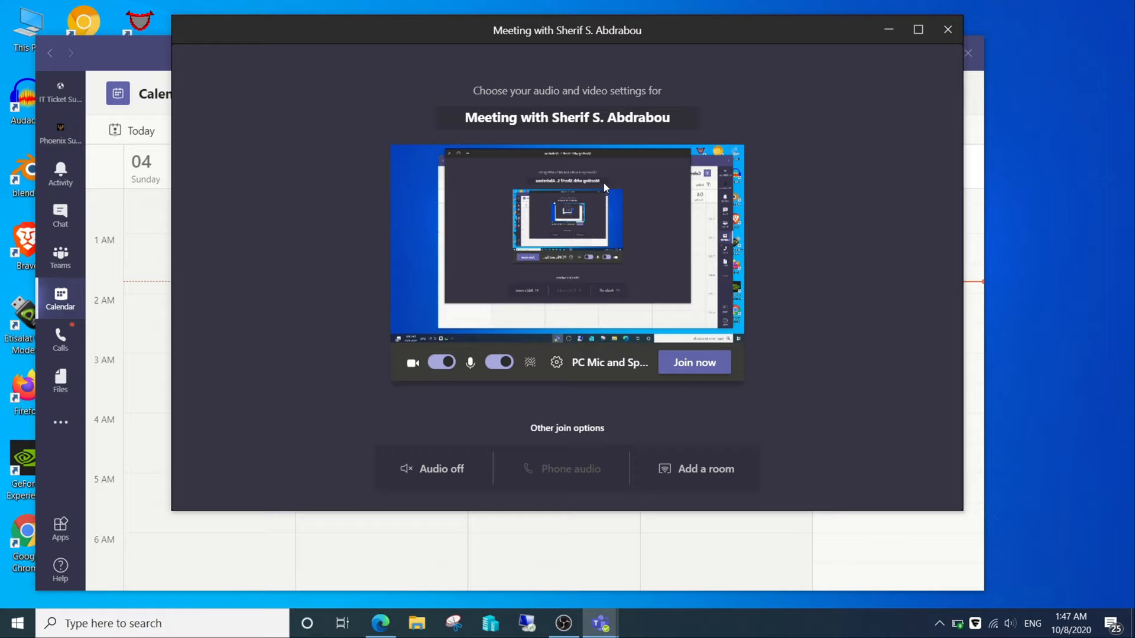